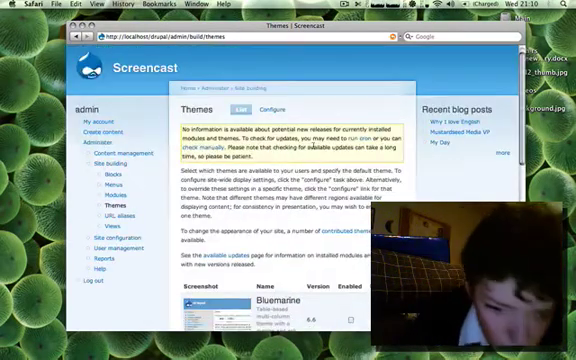
Choose Mercury from Garland's Color set dropdown on its Configure page
{"action": "scroll", "scroll_direction": "down", "scroll_amount": 3}
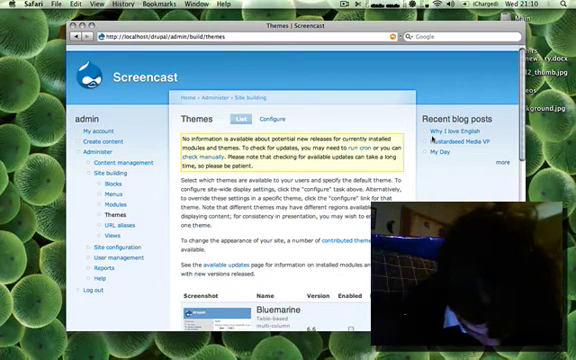
{"action": "scroll", "scroll_direction": "down", "scroll_amount": 3}
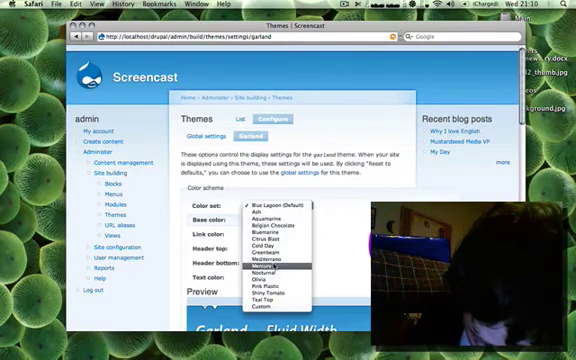
{"action": "left_click", "coordinate": [270, 264]}
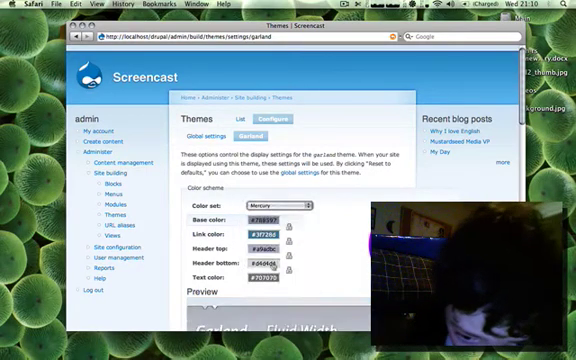
{"action": "scroll", "scroll_direction": "down", "scroll_amount": 3}
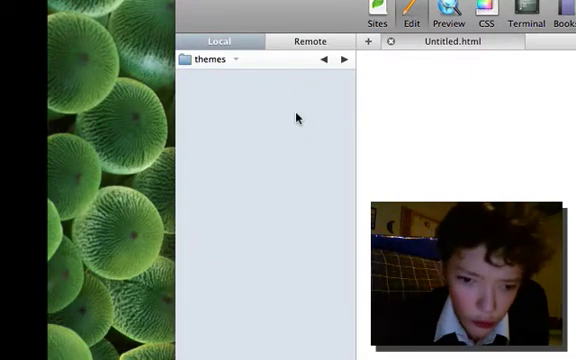
Make a new folder named 'screencast' inside themes and go into it
{"action": "right_click", "coordinate": [296, 118]}
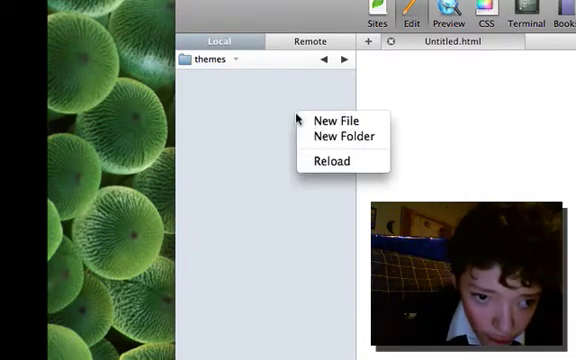
{"action": "mouse_move", "coordinate": [342, 136]}
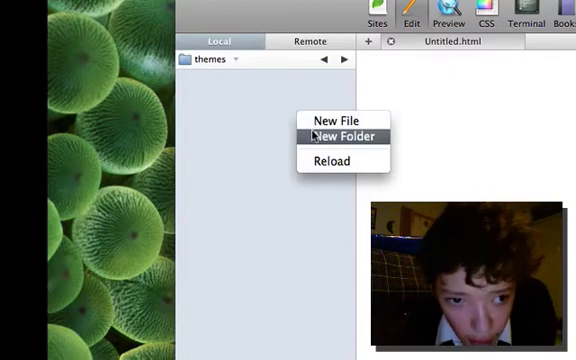
{"action": "left_click", "coordinate": [341, 136]}
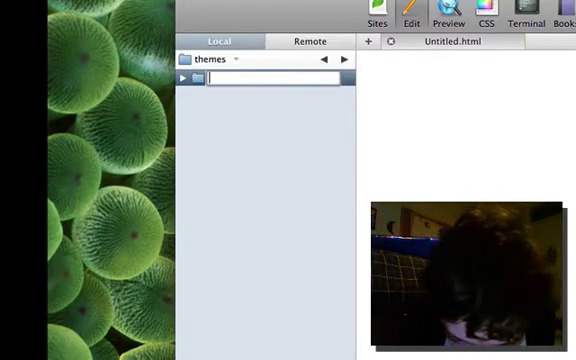
{"action": "type", "text": "s"}
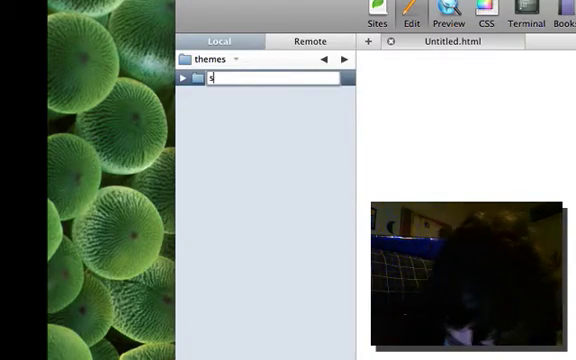
{"action": "type", "text": "screencast"}
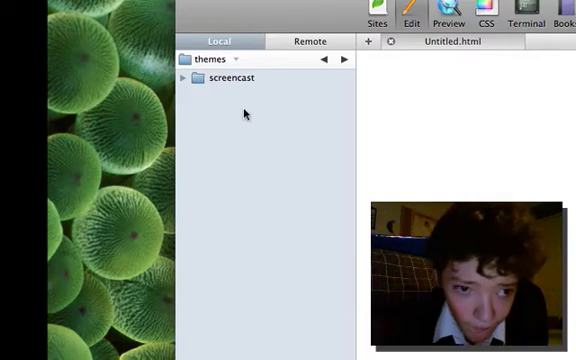
{"action": "double_click", "coordinate": [229, 78]}
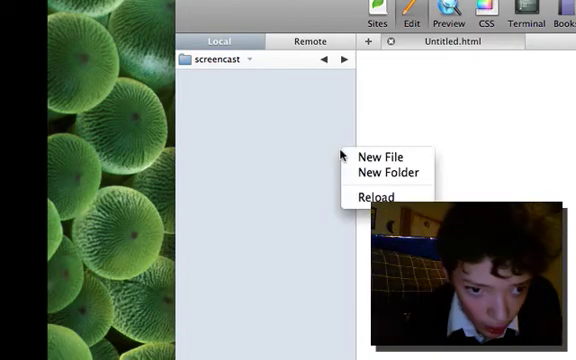
Create a new file named screencast.info in the screencast folder
{"action": "left_click", "coordinate": [382, 157]}
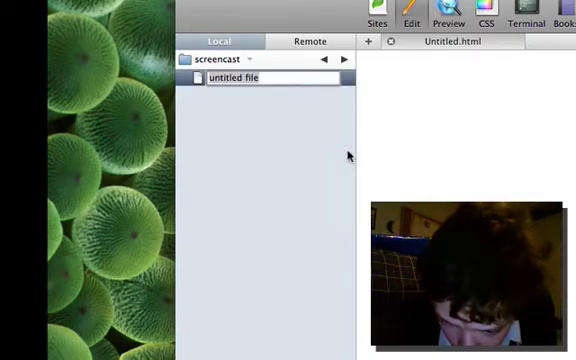
{"action": "type", "text": "myt"}
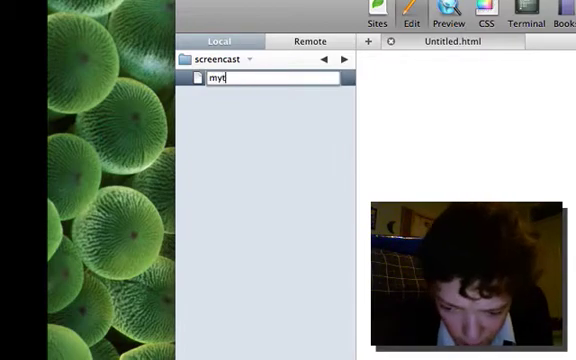
{"action": "key", "text": "backspace"}
{"action": "type", "text": "s"}
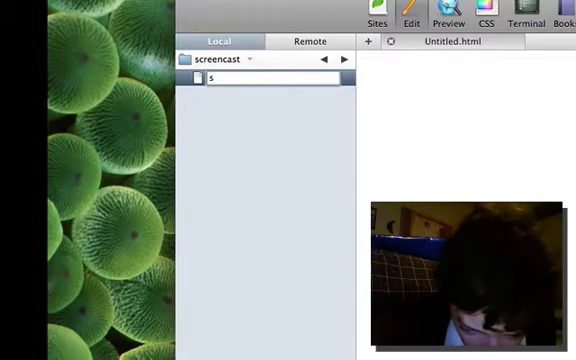
{"action": "type", "text": "cree"}
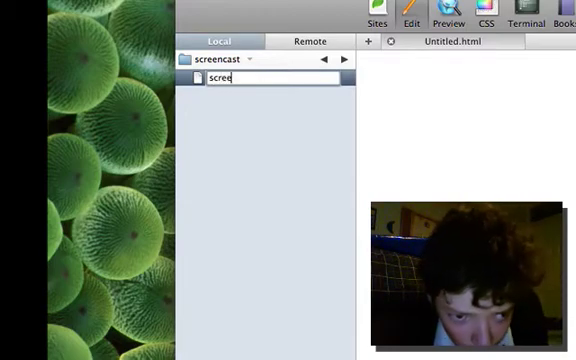
{"action": "type", "text": "nc"}
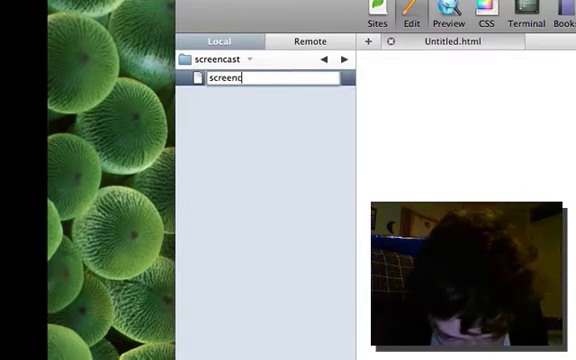
{"action": "type", "text": "ast"}
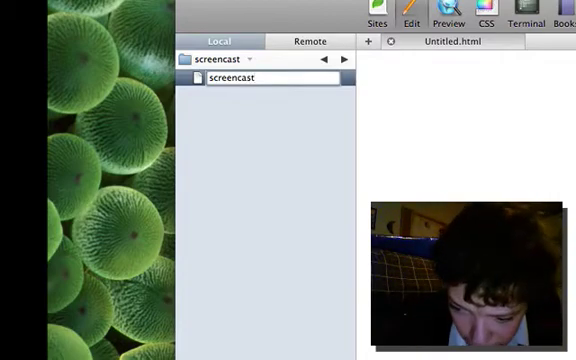
{"action": "type", "text": "in"}
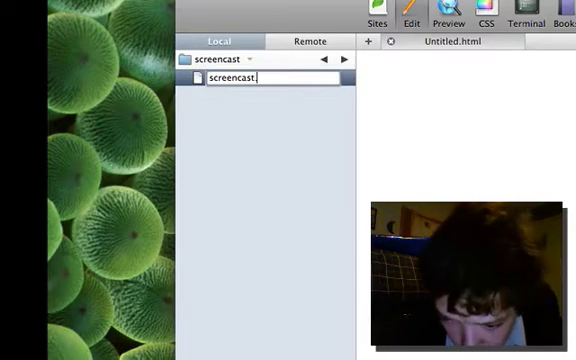
{"action": "type", "text": "info"}
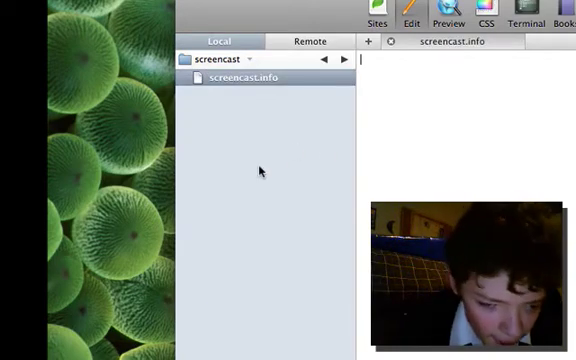
Create a second new file named style.css
{"action": "right_click", "coordinate": [260, 171]}
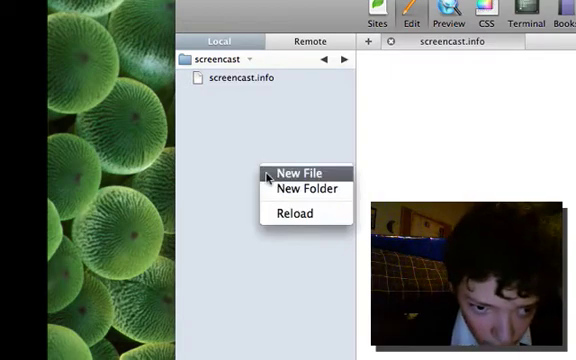
{"action": "left_click", "coordinate": [295, 172]}
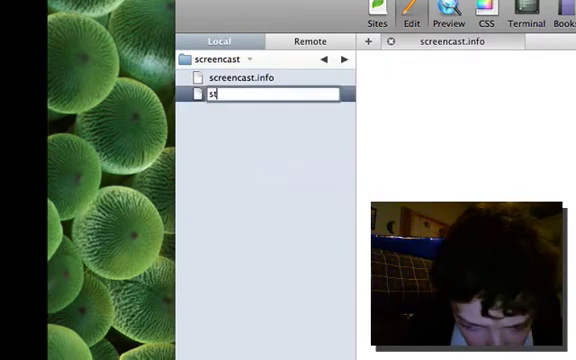
{"action": "type", "text": "ty"}
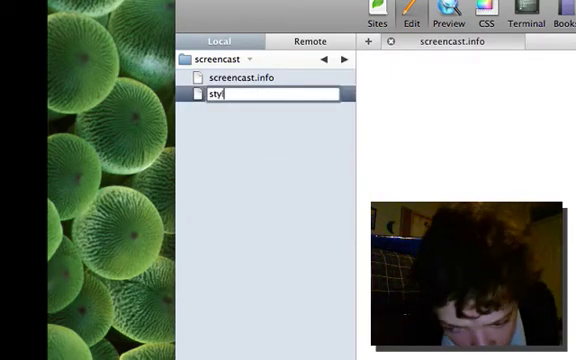
{"action": "type", "text": "le."}
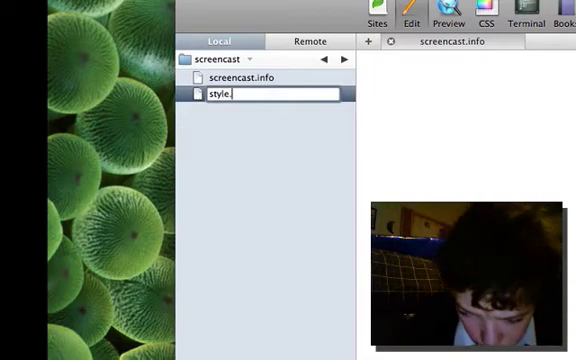
{"action": "type", "text": "css"}
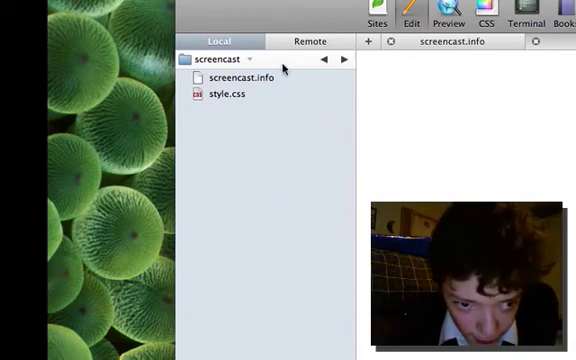
Add name = Screencast Theme and description = This is a custom theme lines
{"action": "left_click", "coordinate": [232, 94]}
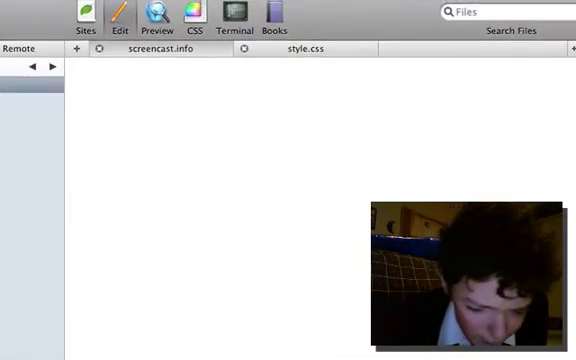
{"action": "type", "text": "na"}
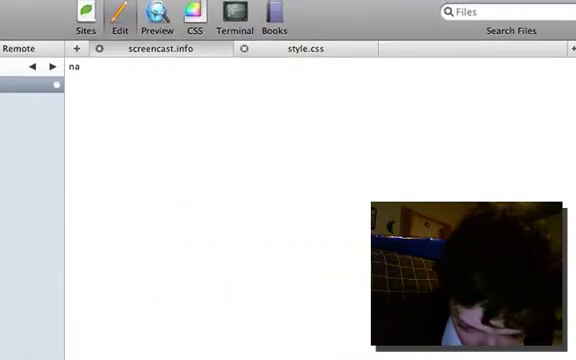
{"action": "type", "text": "me ="}
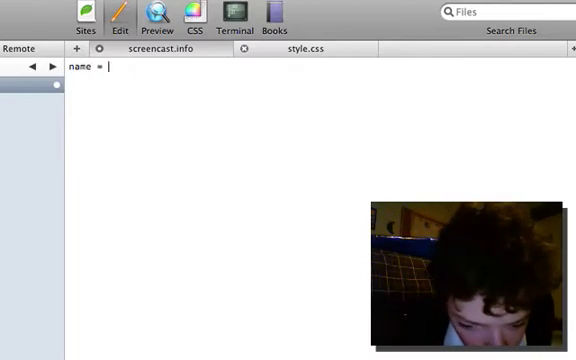
{"action": "type", "text": "Sc"}
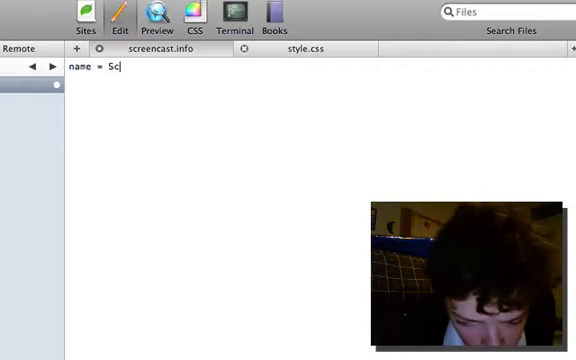
{"action": "type", "text": "ree"}
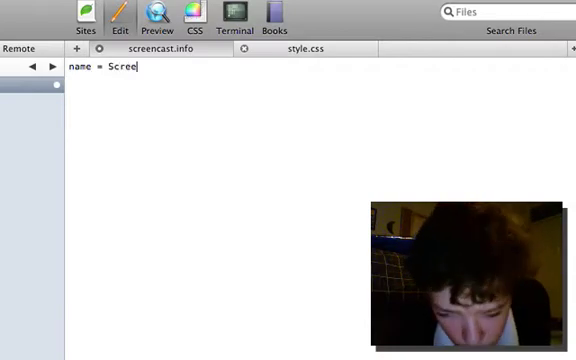
{"action": "type", "text": "cast"}
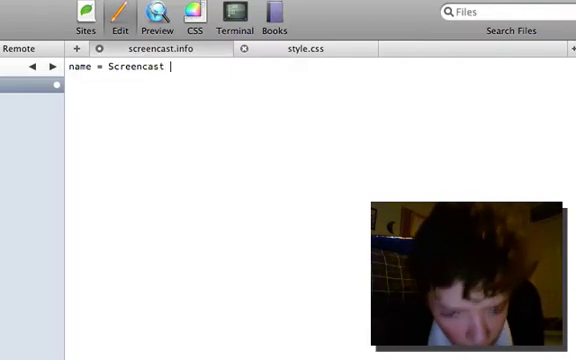
{"action": "type", "text": "T"}
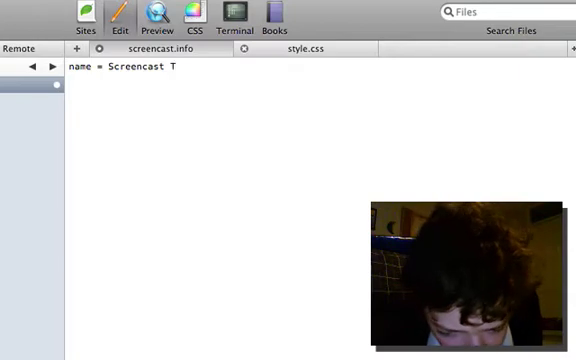
{"action": "type", "text": "h"}
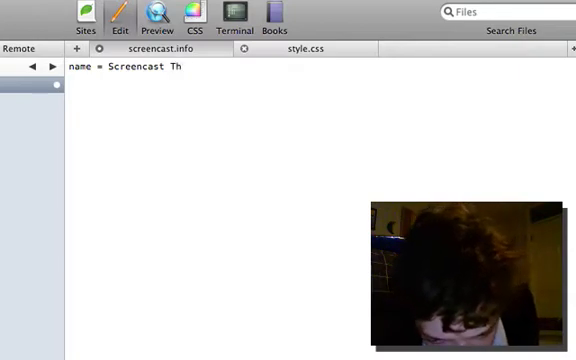
{"action": "type", "text": "eme"}
{"action": "type", "text": "d"}
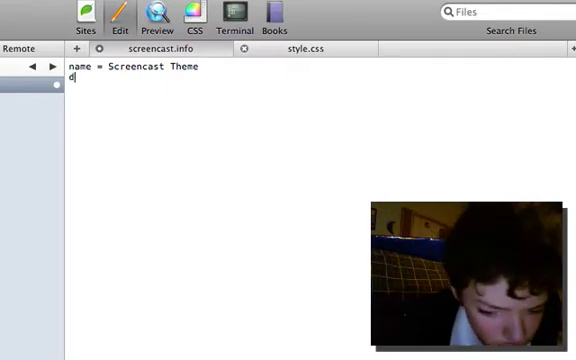
{"action": "type", "text": "esc"}
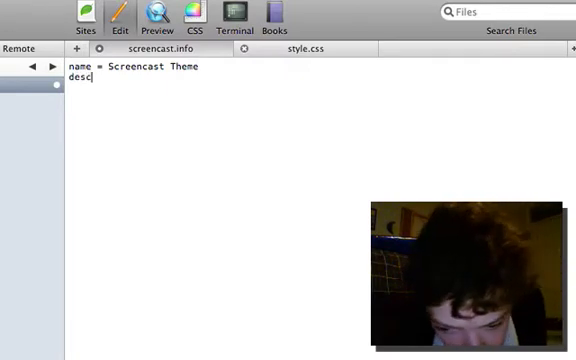
{"action": "type", "text": "ript"}
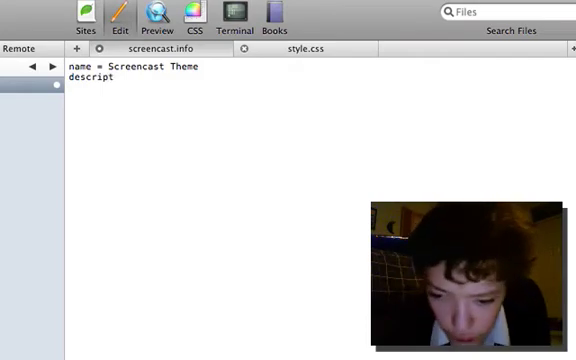
{"action": "type", "text": "io"}
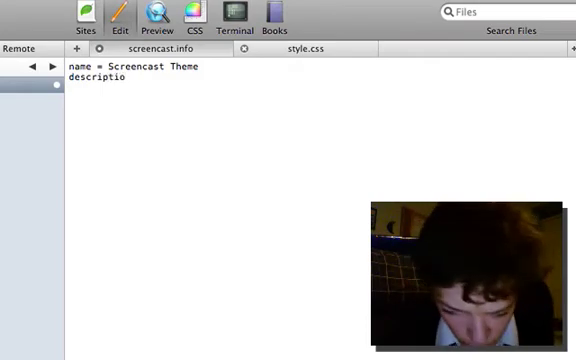
{"action": "type", "text": "n ="}
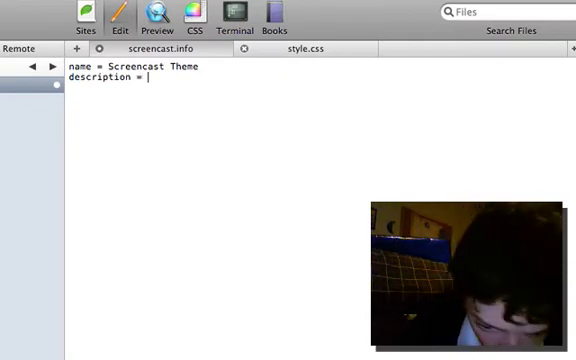
{"action": "type", "text": "T"}
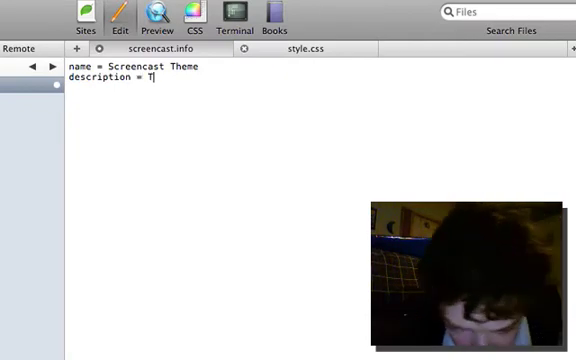
{"action": "type", "text": "his"}
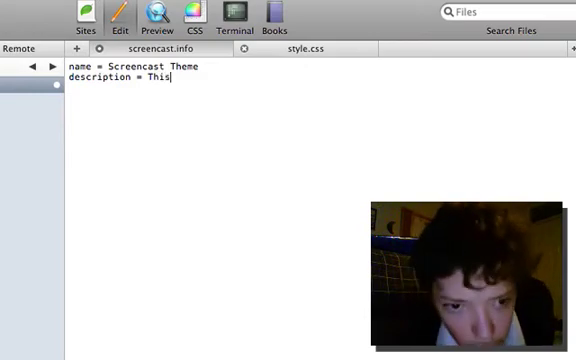
{"action": "type", "text": "i"}
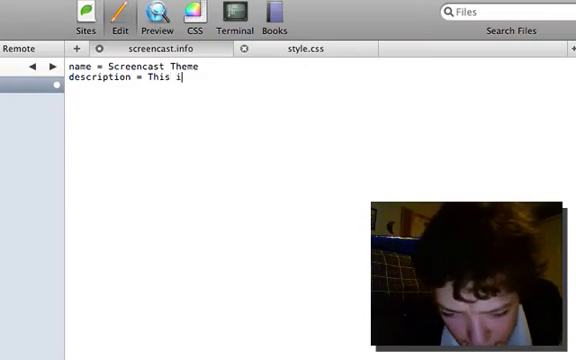
{"action": "type", "text": "s"}
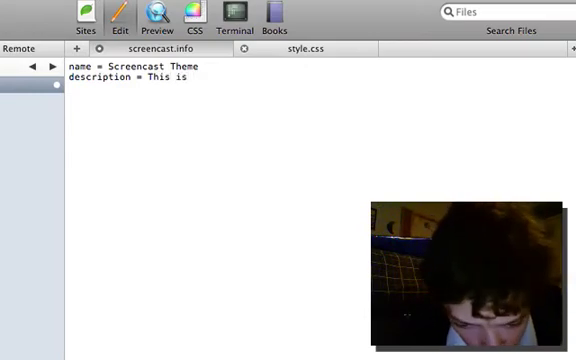
{"action": "type", "text": "a c"}
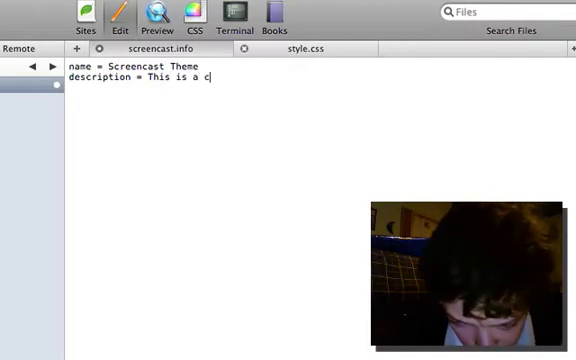
{"action": "type", "text": "ust"}
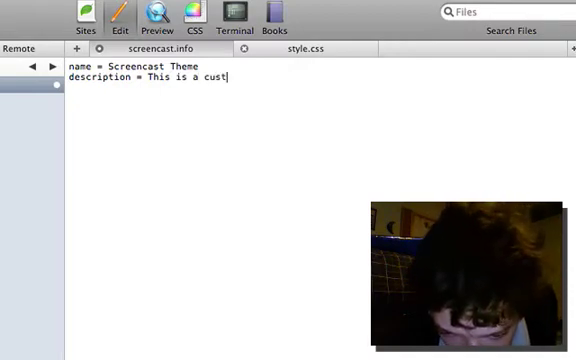
{"action": "type", "text": "om"}
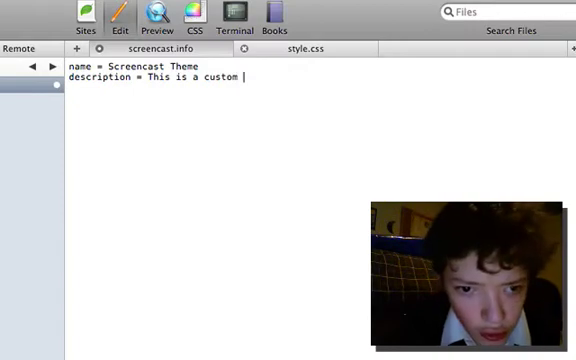
{"action": "type", "text": "th"}
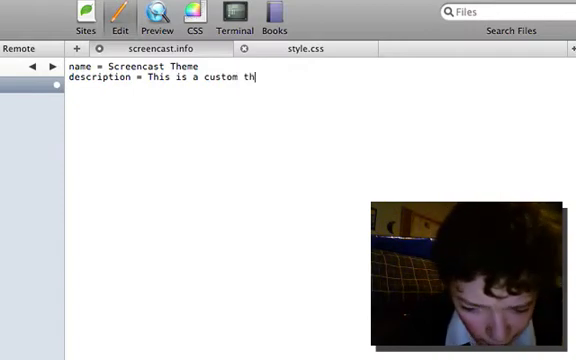
{"action": "type", "text": "e"}
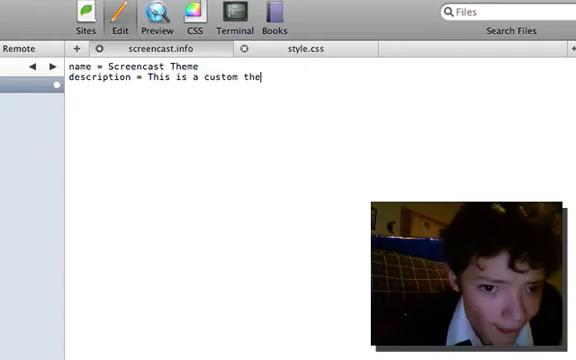
{"action": "type", "text": "me"}
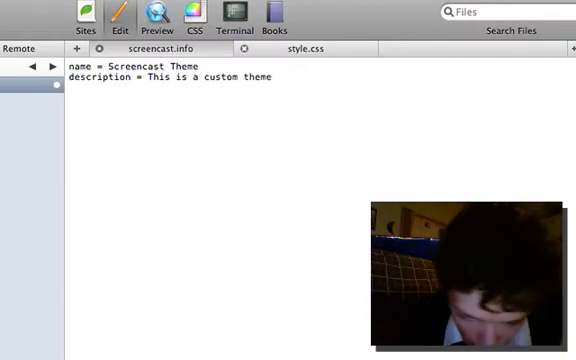
Add core = 6.x and version = 1.0 lines to screencast.info
{"action": "type", "text": "c"}
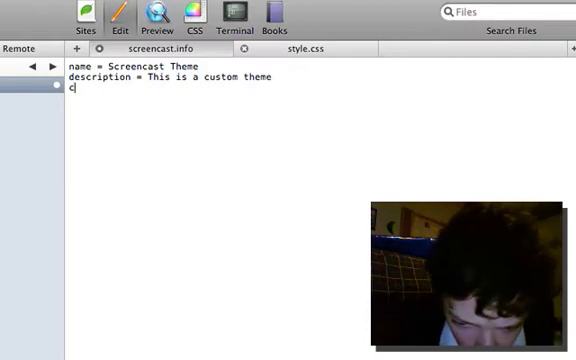
{"action": "type", "text": "ore ="}
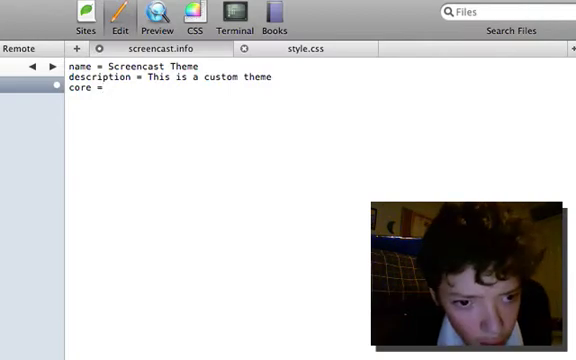
{"action": "type", "text": "6"}
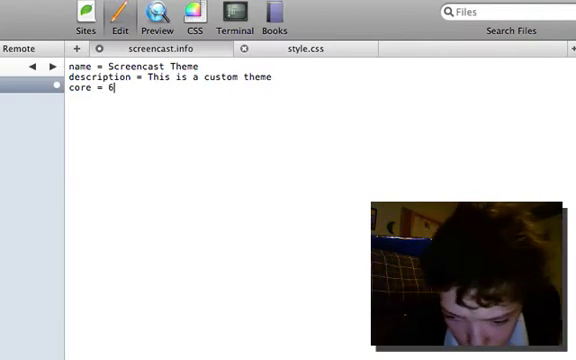
{"action": "type", "text": "x"}
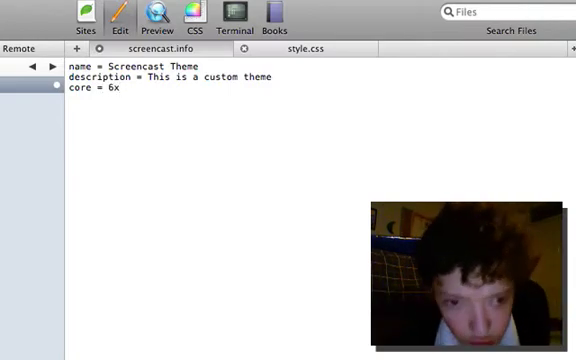
{"action": "key", "text": "backspace"}
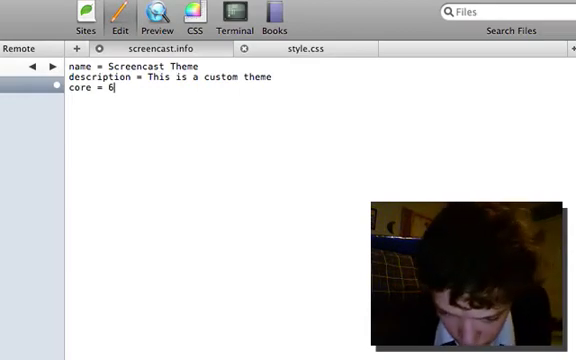
{"action": "type", "text": ".x"}
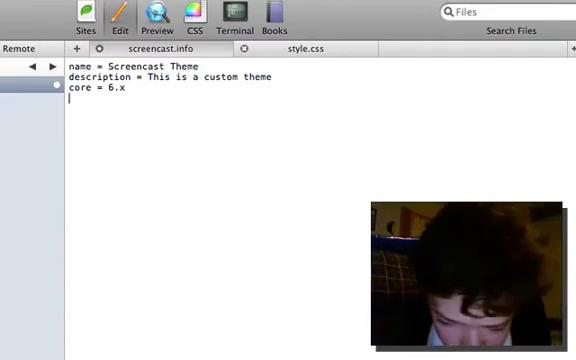
{"action": "type", "text": "ver"}
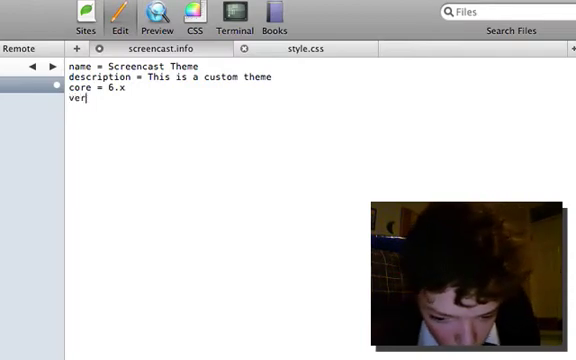
{"action": "type", "text": "sio"}
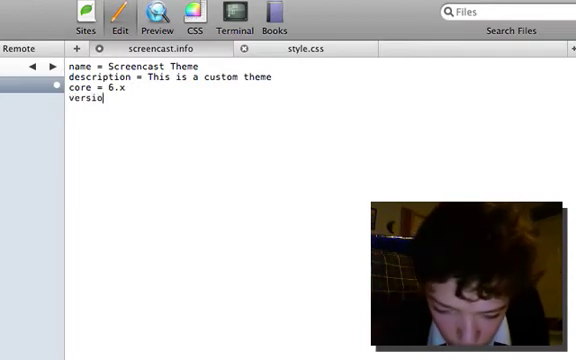
{"action": "type", "text": "n ="}
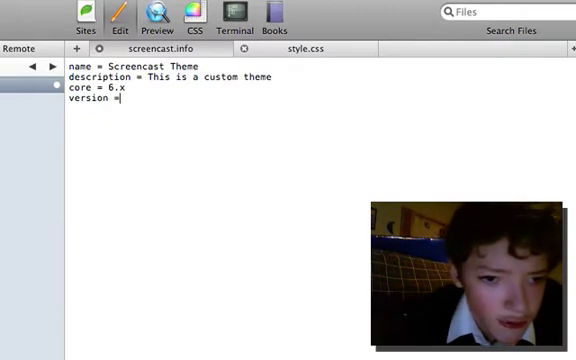
{"action": "type", "text": "1"}
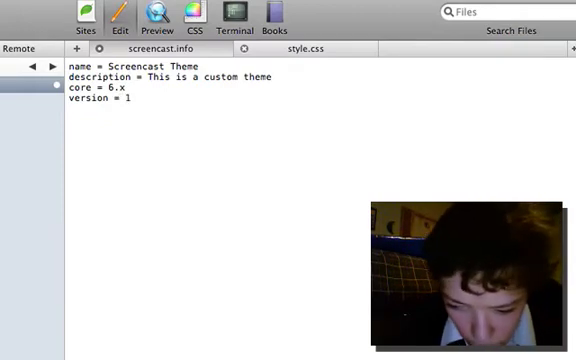
{"action": "type", "text": ".9"}
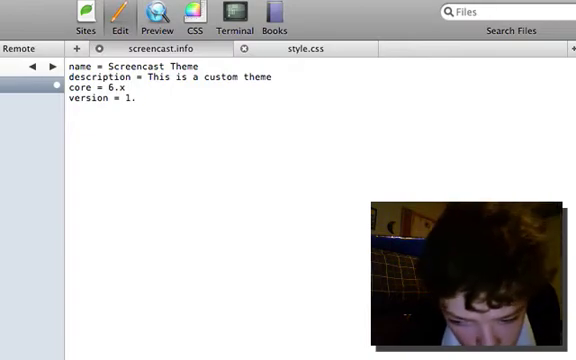
{"action": "type", "text": "0"}
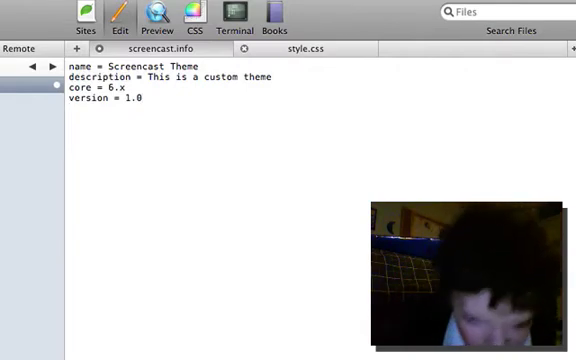
Add the engine = phptemplate line
{"action": "type", "text": "eng"}
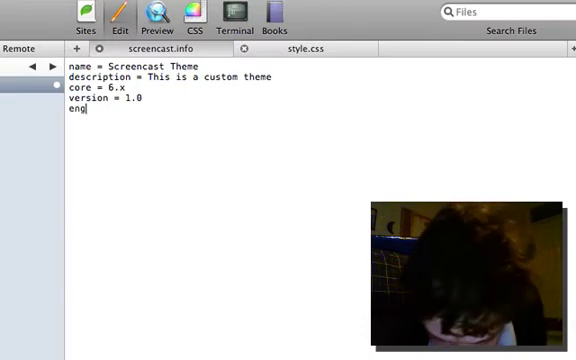
{"action": "type", "text": "in"}
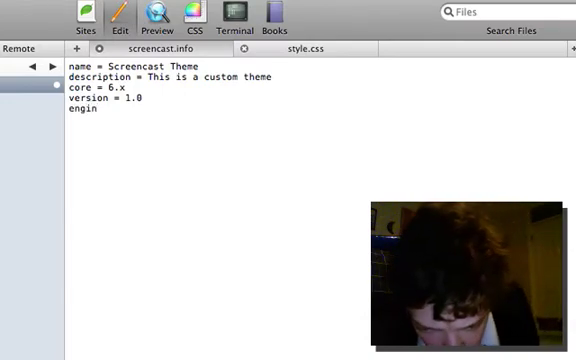
{"action": "type", "text": "e = p"}
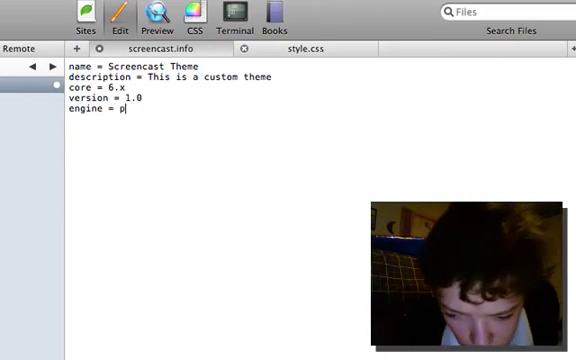
{"action": "type", "text": "hp"}
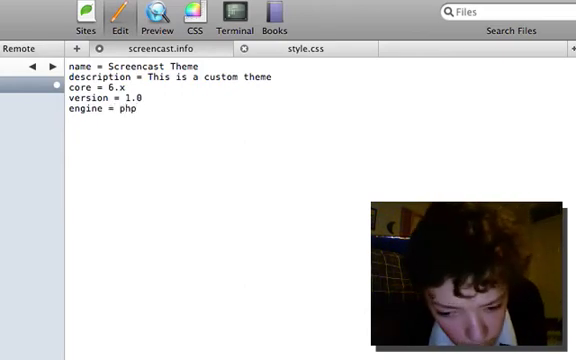
{"action": "type", "text": "templa"}
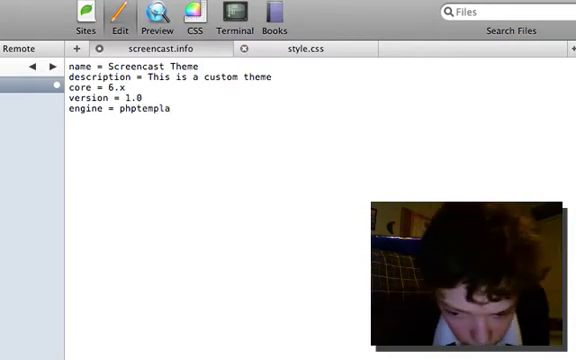
{"action": "type", "text": "te"}
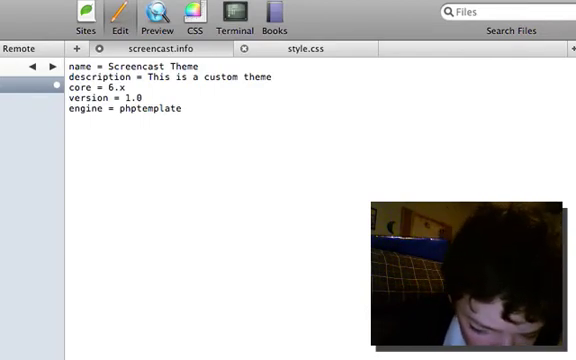
{"action": "type", "text": "r"}
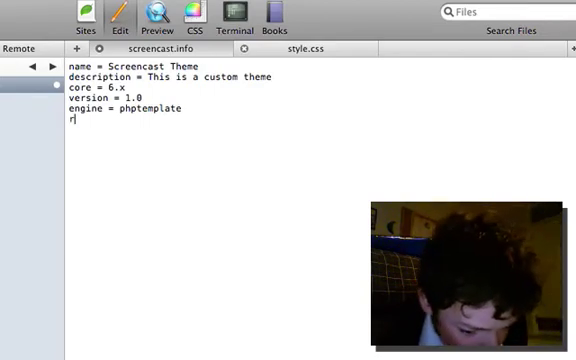
{"action": "type", "text": "eg"}
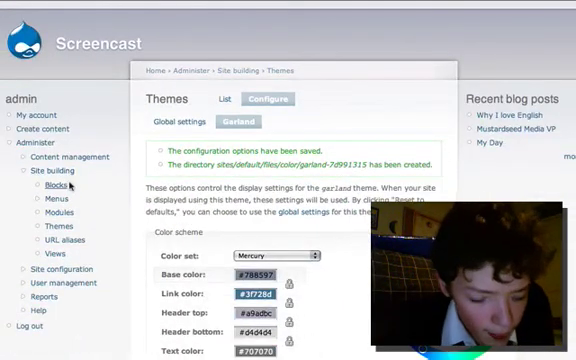
{"action": "left_click", "coordinate": [48, 185]}
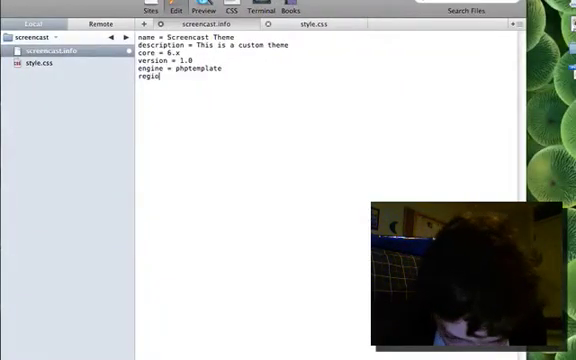
Fix the typos and type the regions[header] key
{"action": "type", "text": "jn"}
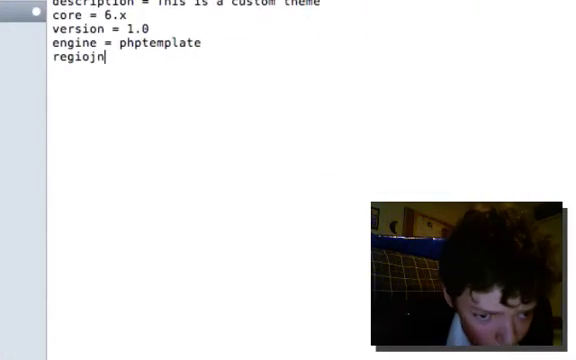
{"action": "key", "text": "BackSpace"}
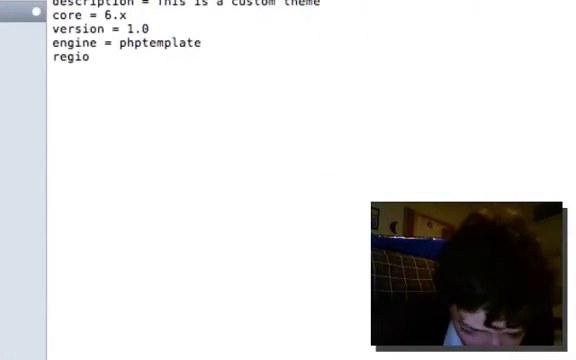
{"action": "type", "text": "ns"}
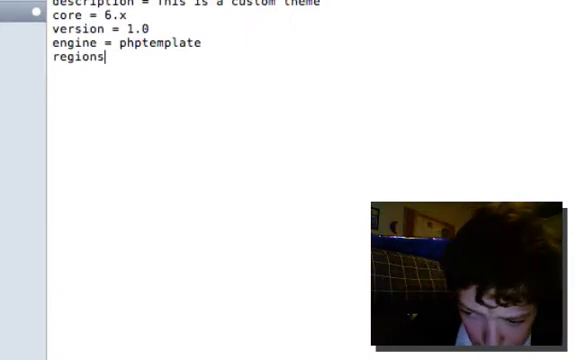
{"action": "type", "text": "[]"}
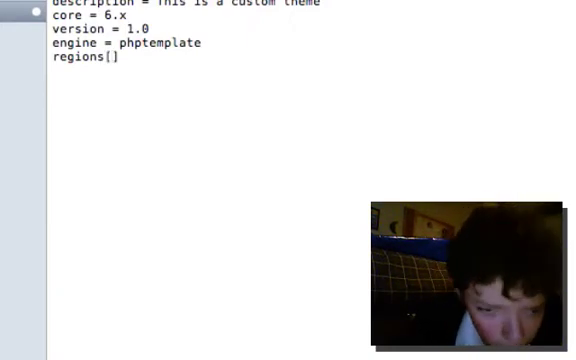
{"action": "type", "text": "h"}
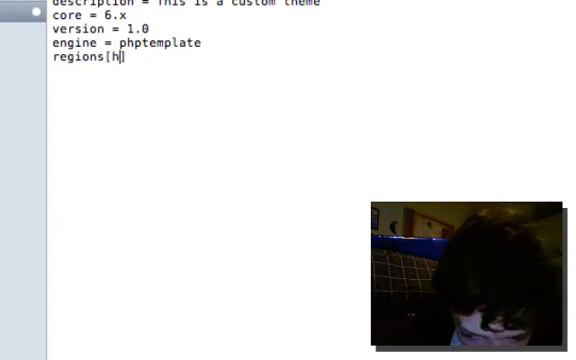
{"action": "type", "text": "ead"}
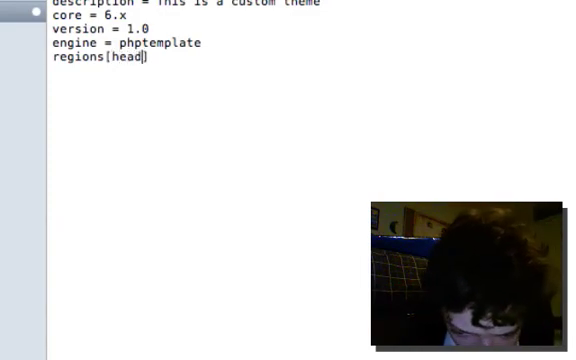
{"action": "type", "text": "er"}
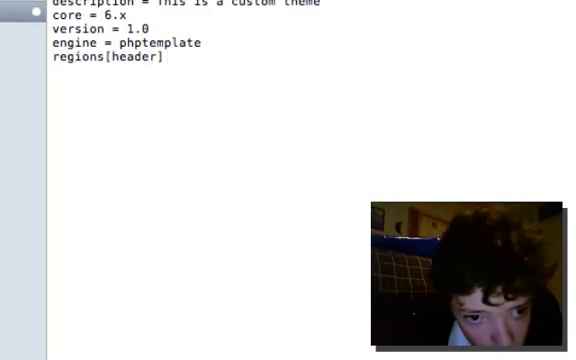
Insert a blank line and complete the header region entry with the label 'Header'
{"action": "key", "text": "enter"}
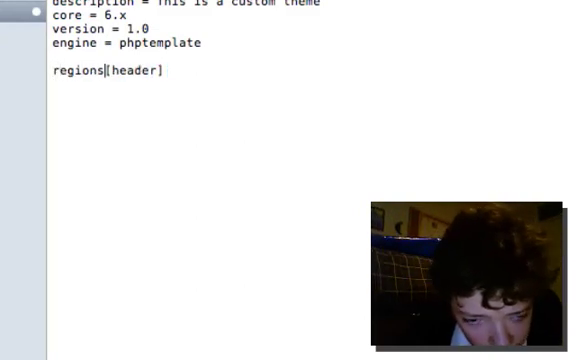
{"action": "type", "text": "]"}
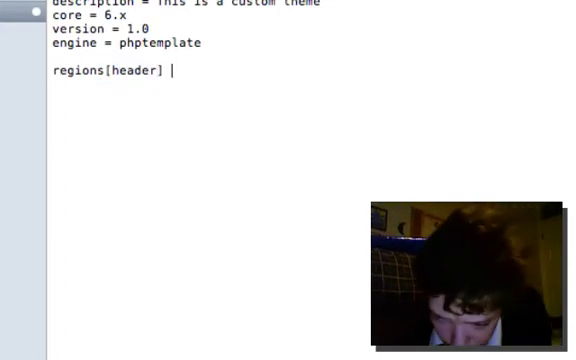
{"action": "type", "text": "="}
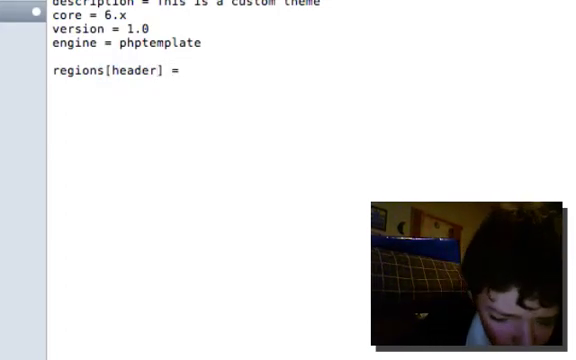
{"action": "type", "text": "H"}
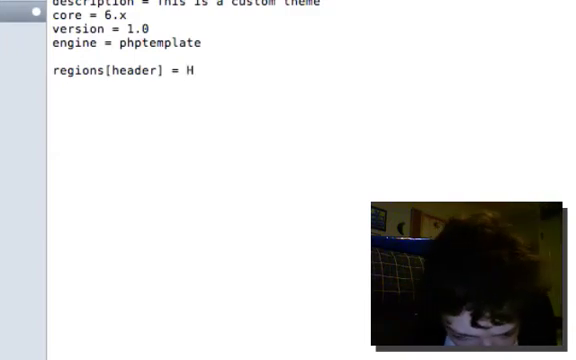
{"action": "type", "text": "q"}
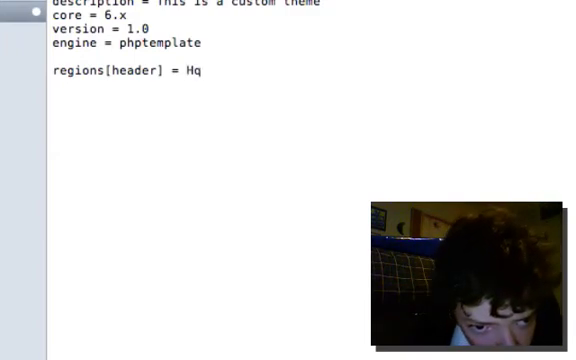
{"action": "key", "text": "Backspace"}
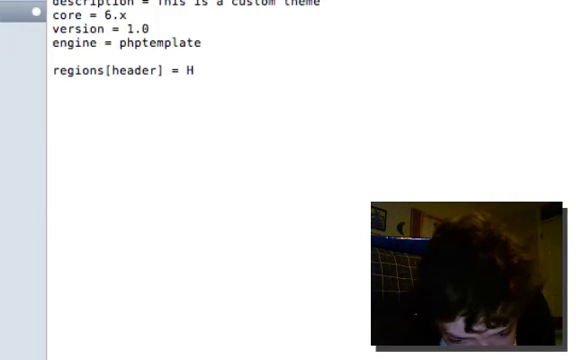
{"action": "type", "text": "ead"}
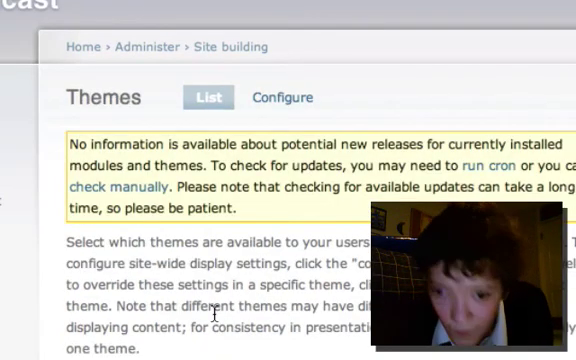
Scroll to the new Screencast Theme (version 1.0) and save the themes configuration
{"action": "scroll", "scroll_direction": "down", "scroll_amount": 3}
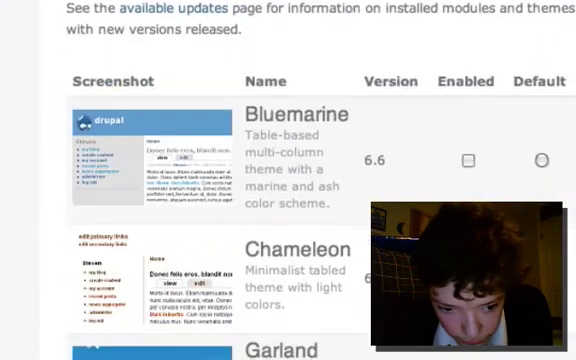
{"action": "scroll", "scroll_direction": "down", "scroll_amount": 3}
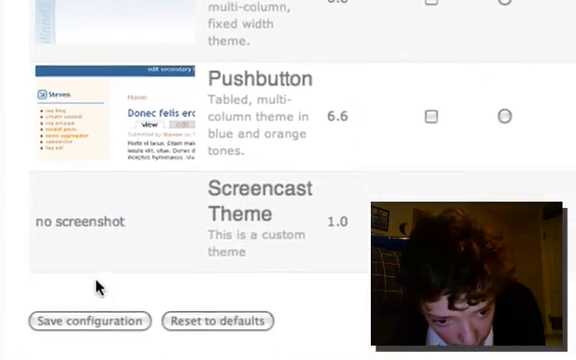
{"action": "scroll", "scroll_direction": "up", "scroll_amount": 3}
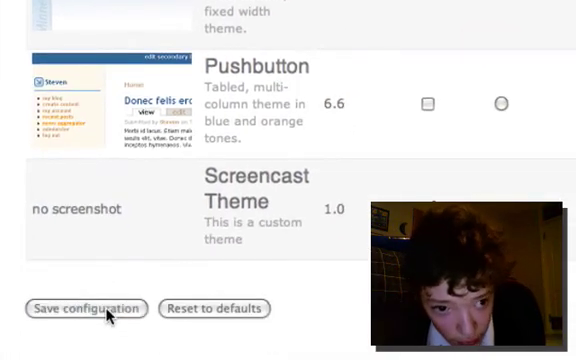
{"action": "left_click", "coordinate": [90, 308]}
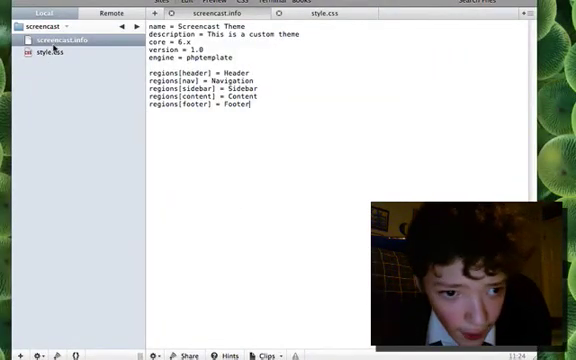
Write a body rule in style.css with background: red and color: green
{"action": "left_click", "coordinate": [52, 53]}
{"action": "type", "text": "bo"}
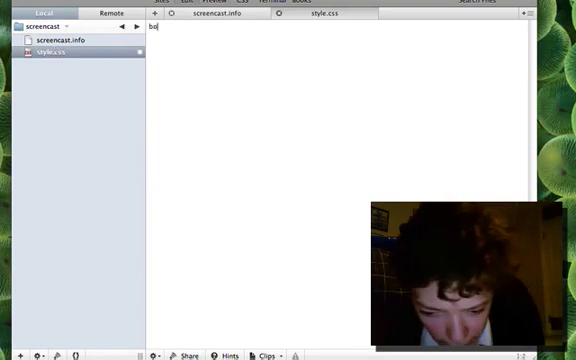
{"action": "type", "text": "dy"}
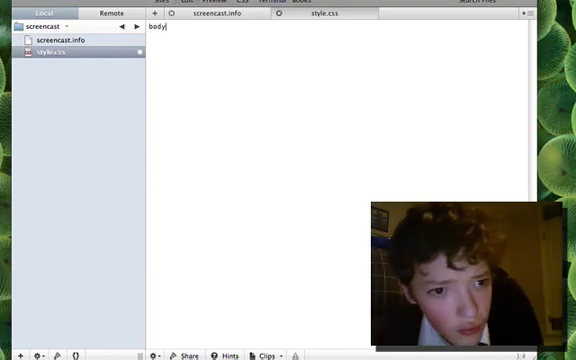
{"action": "type", "text": "/"}
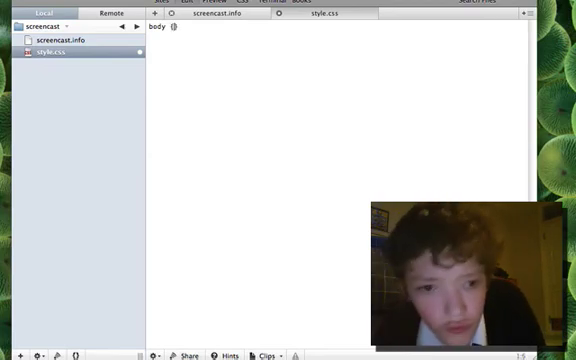
{"action": "type", "text": "background: red;"}
{"action": "type", "text": "c}"}
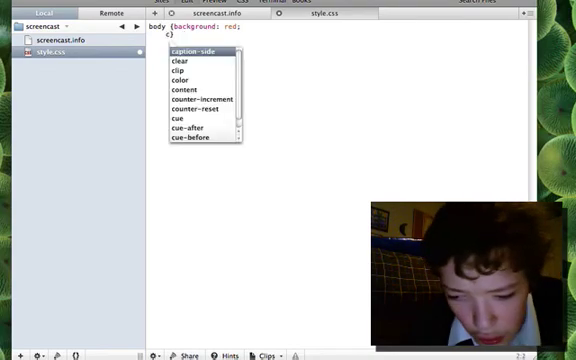
{"action": "type", "text": "color:"}
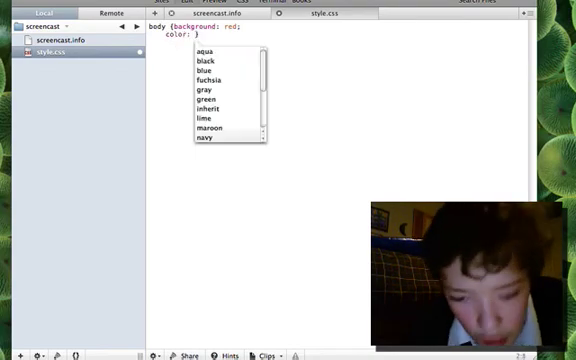
{"action": "type", "text": "green"}
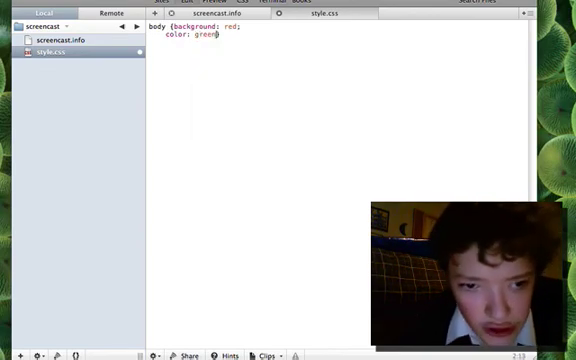
{"action": "type", "text": ";"}
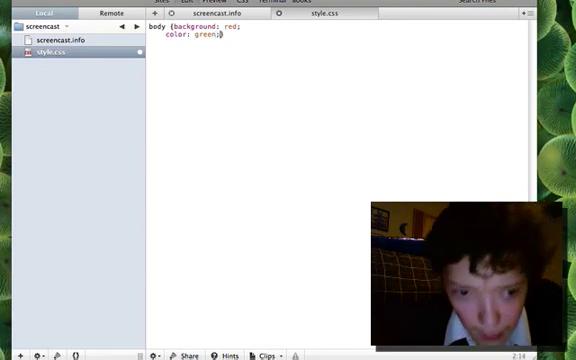